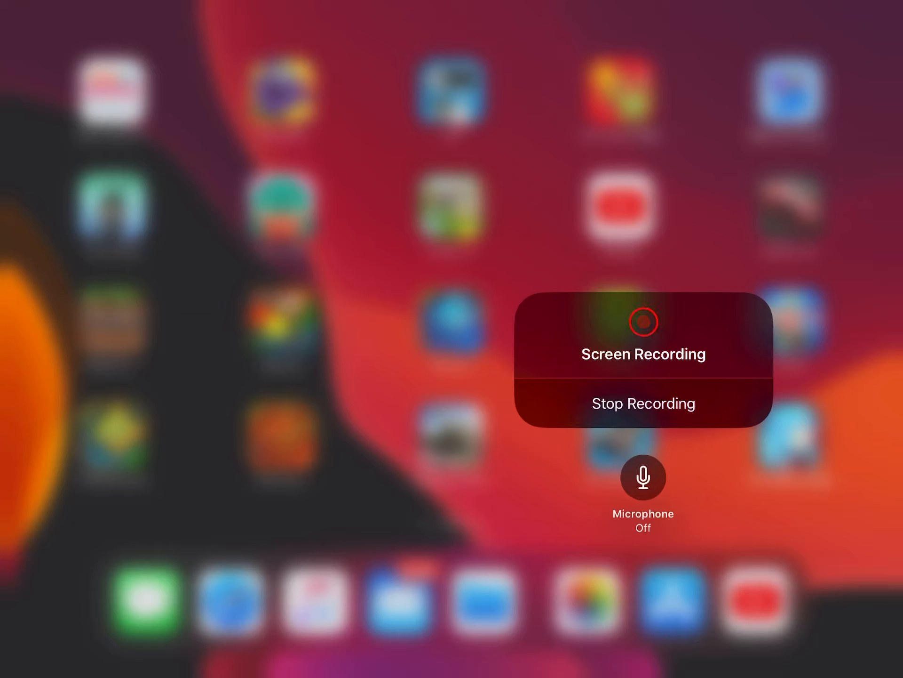
Step: Dismiss the Screen Recording pop-up to return to the main Control Center view
click(644, 488)
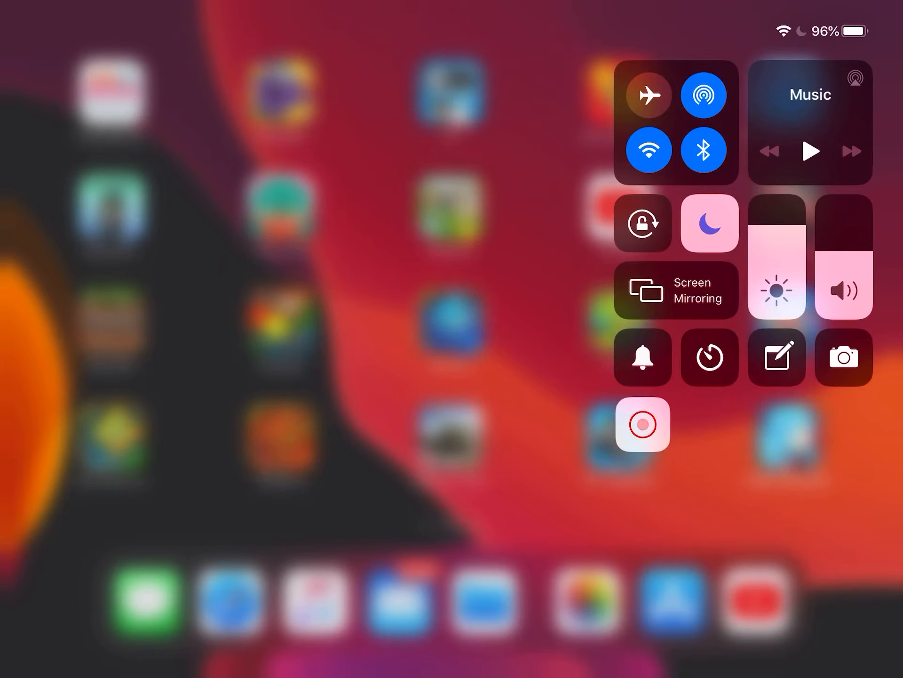
Step: Reopen Screen Recording options and toggle Microphone audio until it reads On
click(642, 428)
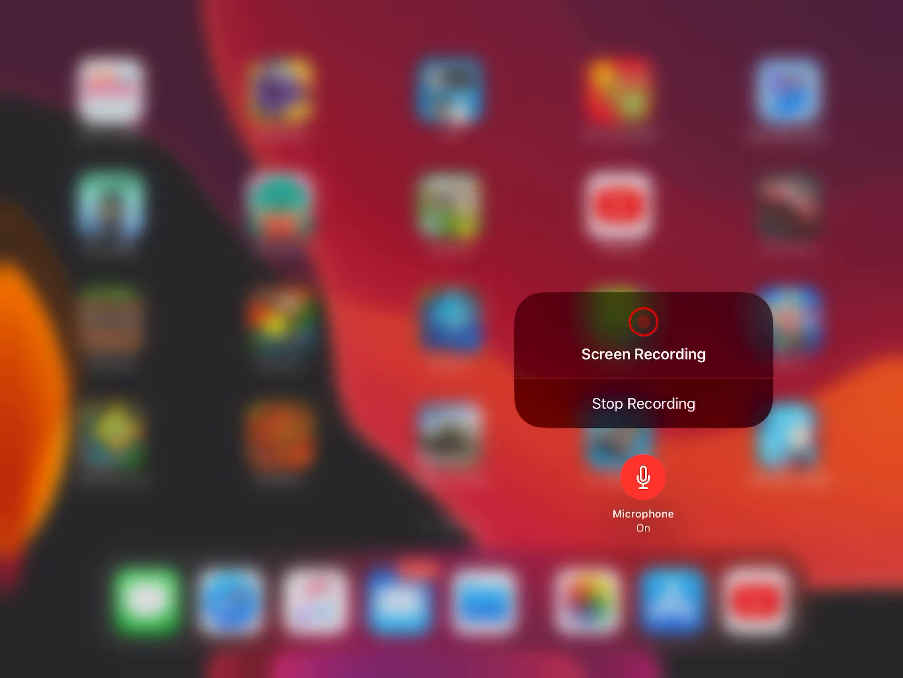
click(645, 478)
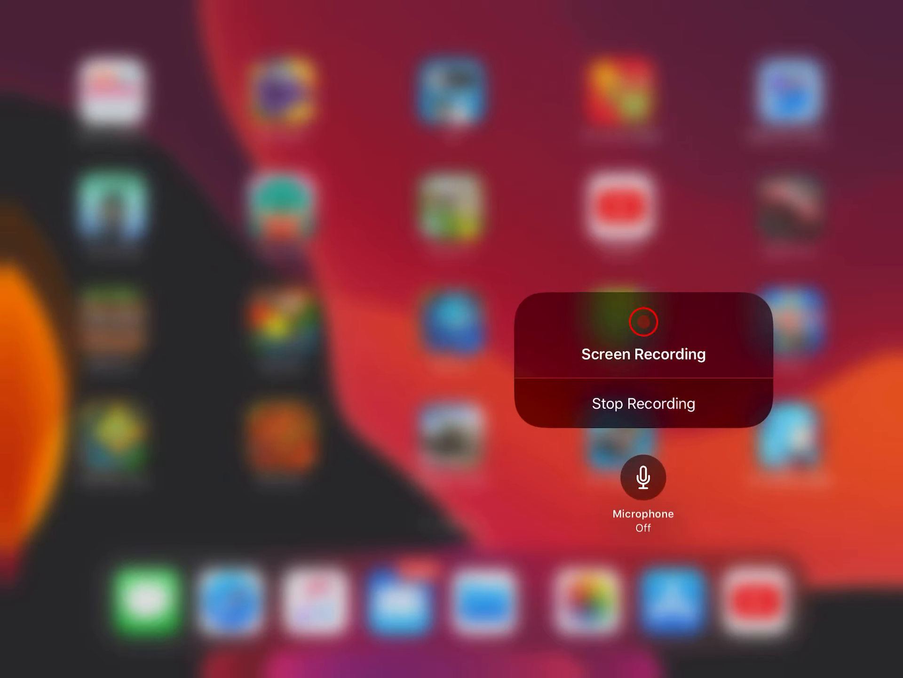
click(644, 487)
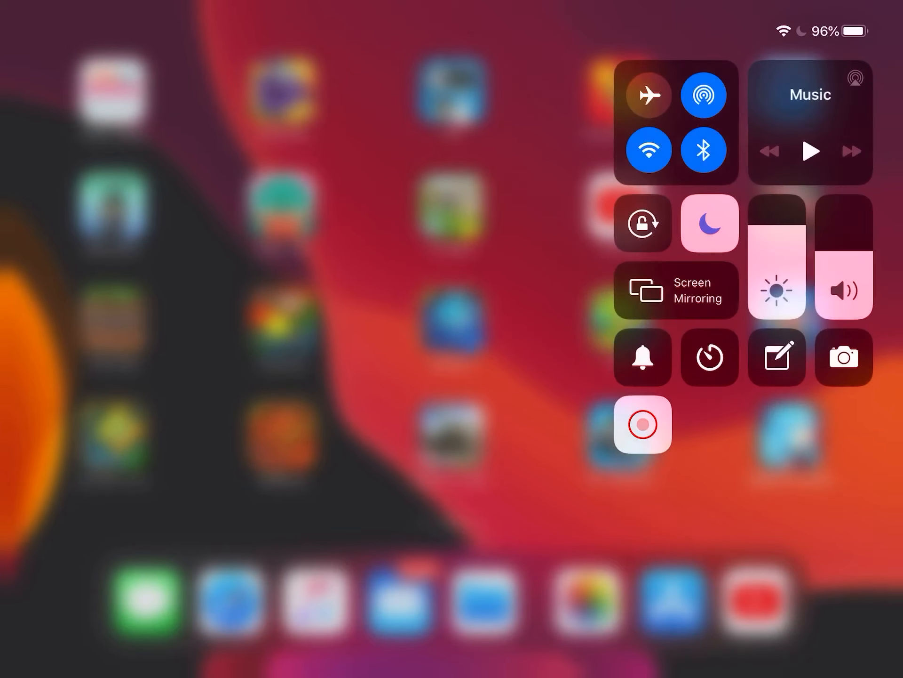
click(643, 429)
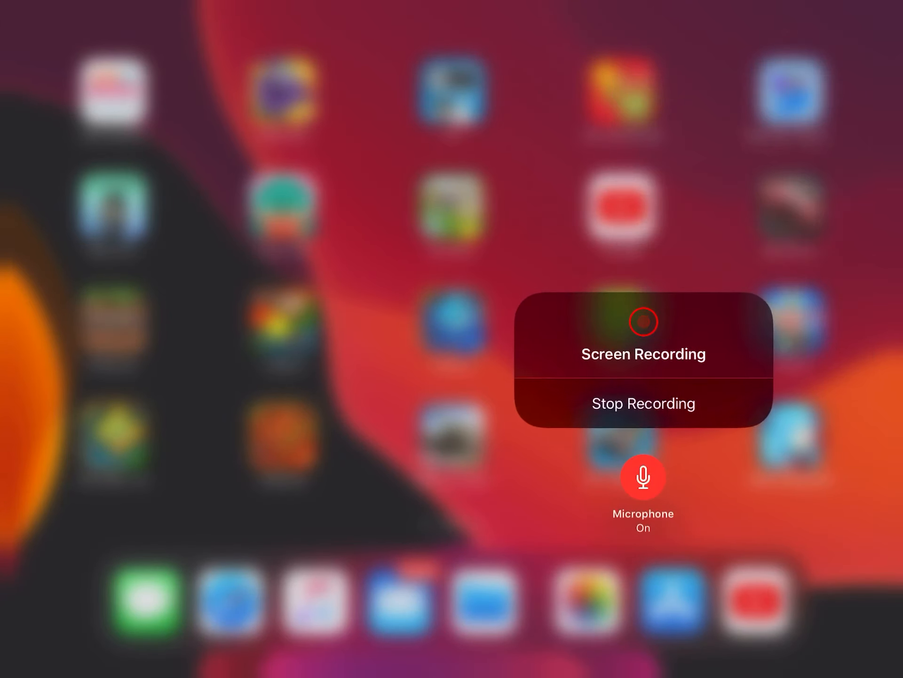
click(643, 486)
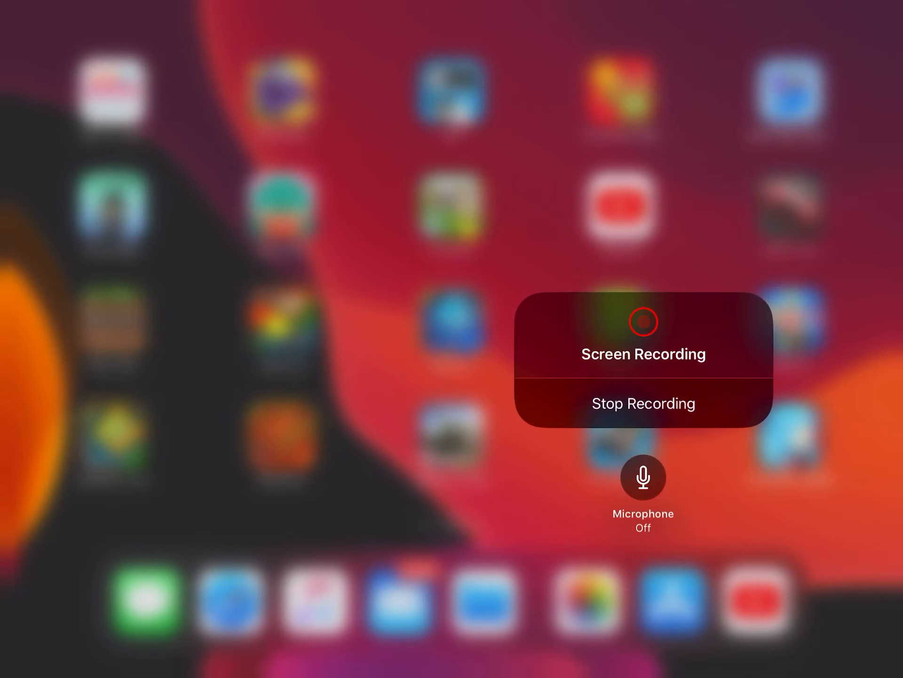
click(644, 485)
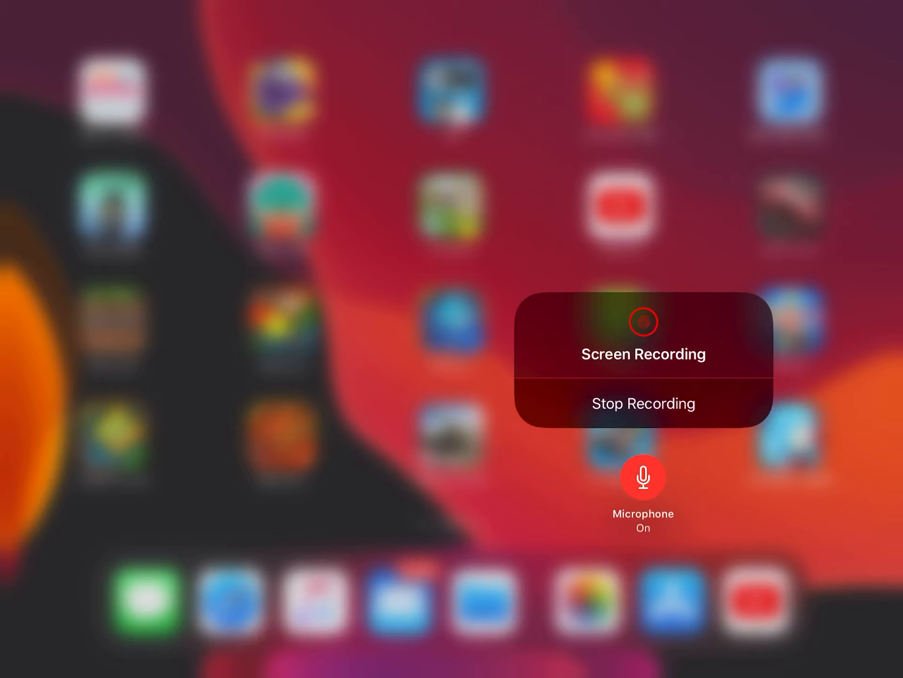